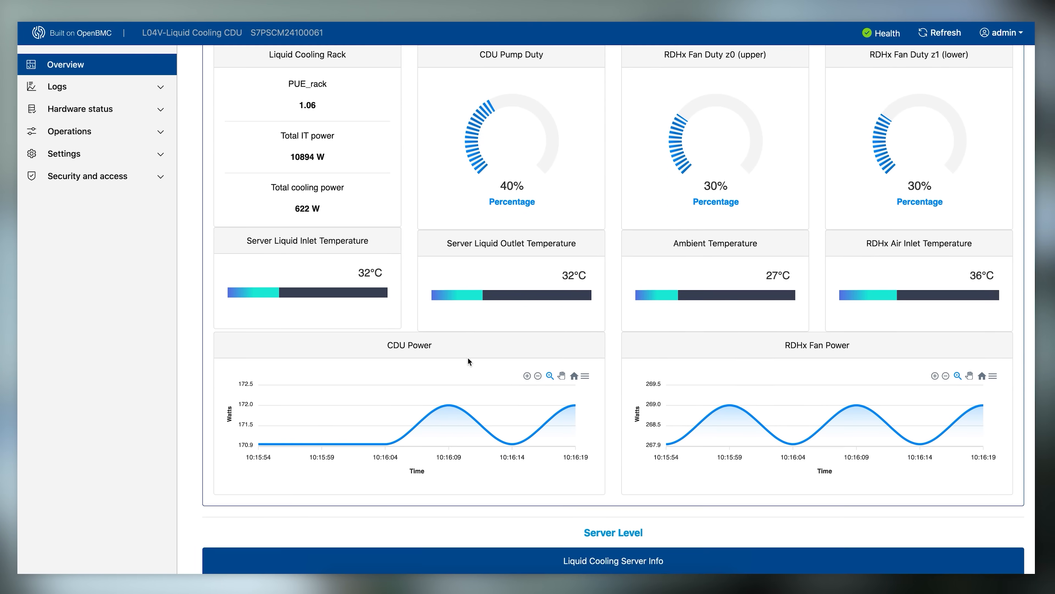
{"action": "scroll", "scroll_direction": "down", "scroll_amount": 3}
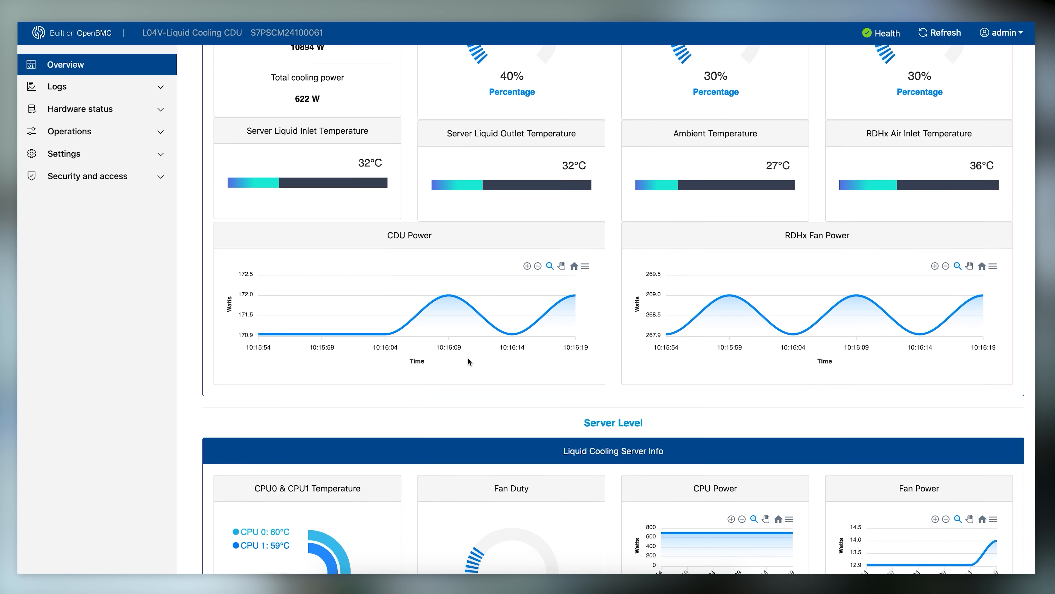
{"action": "scroll", "scroll_direction": "down", "scroll_amount": 3}
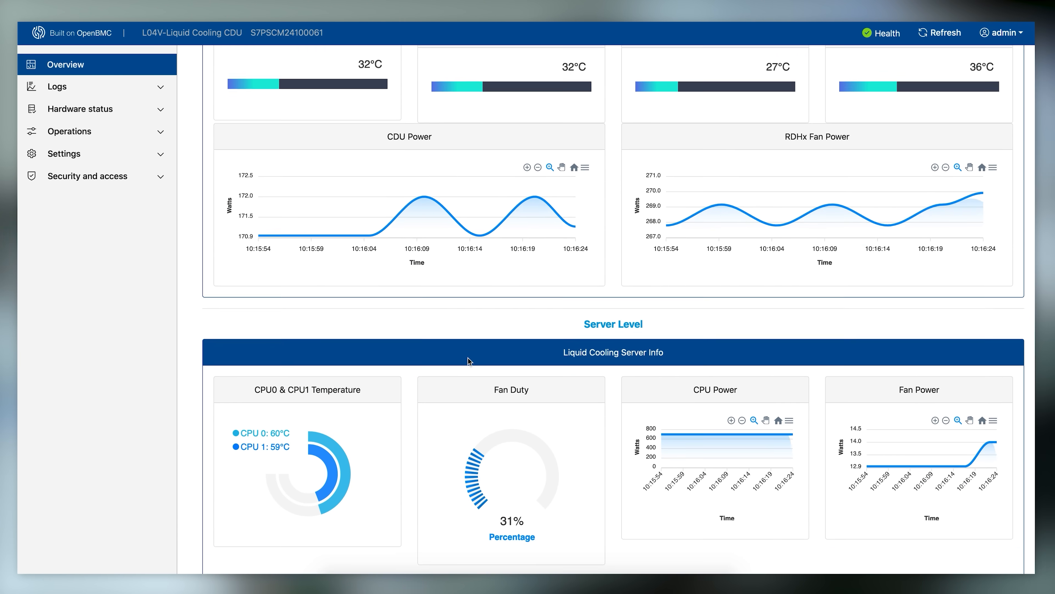
{"action": "scroll", "scroll_direction": "down", "scroll_amount": 3}
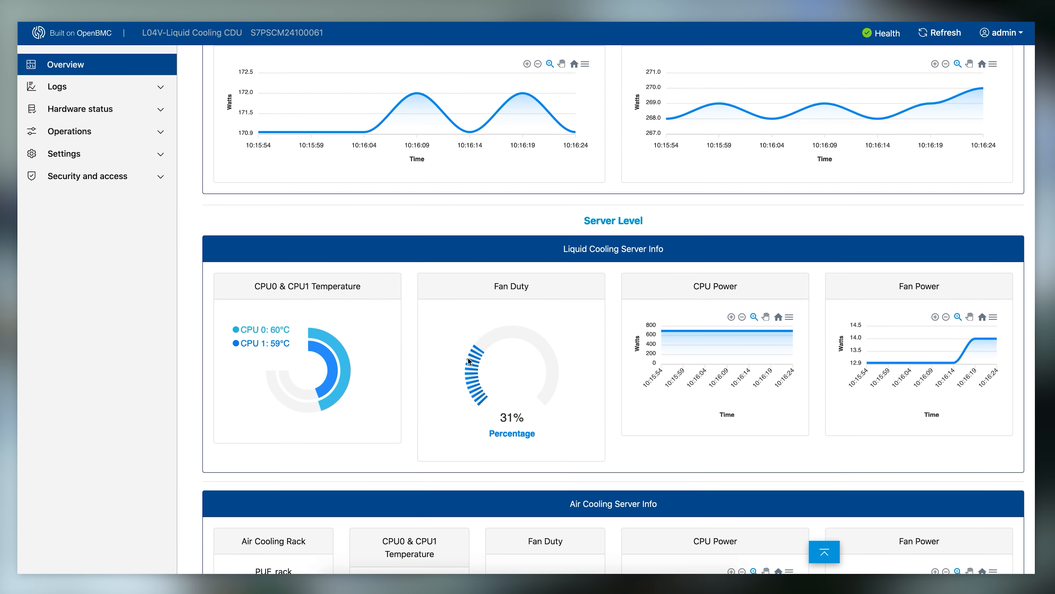
{"action": "scroll", "scroll_direction": "down", "scroll_amount": 3}
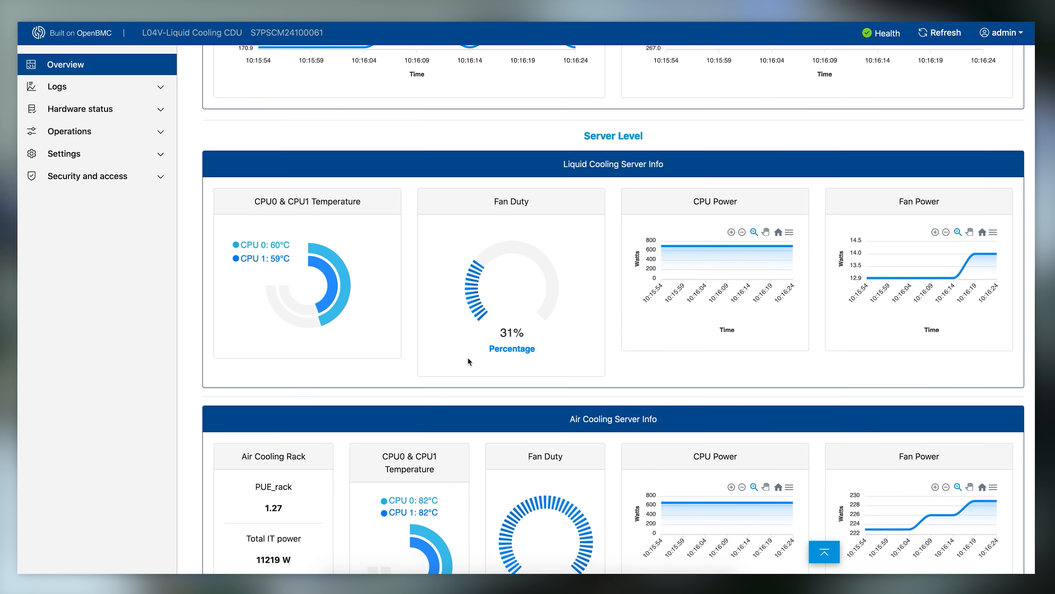
{"action": "scroll", "scroll_direction": "down", "scroll_amount": 3}
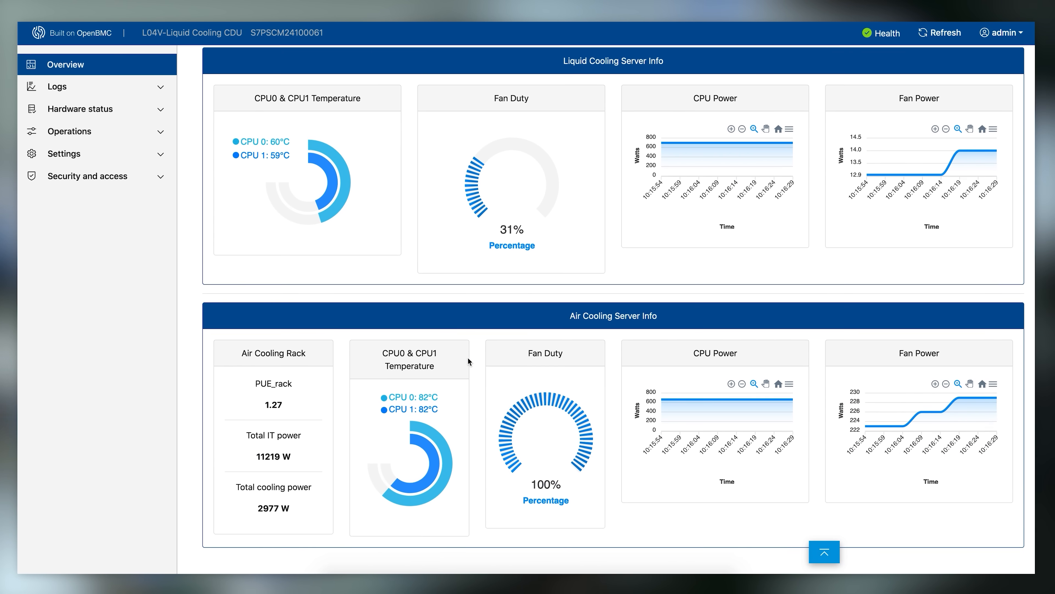